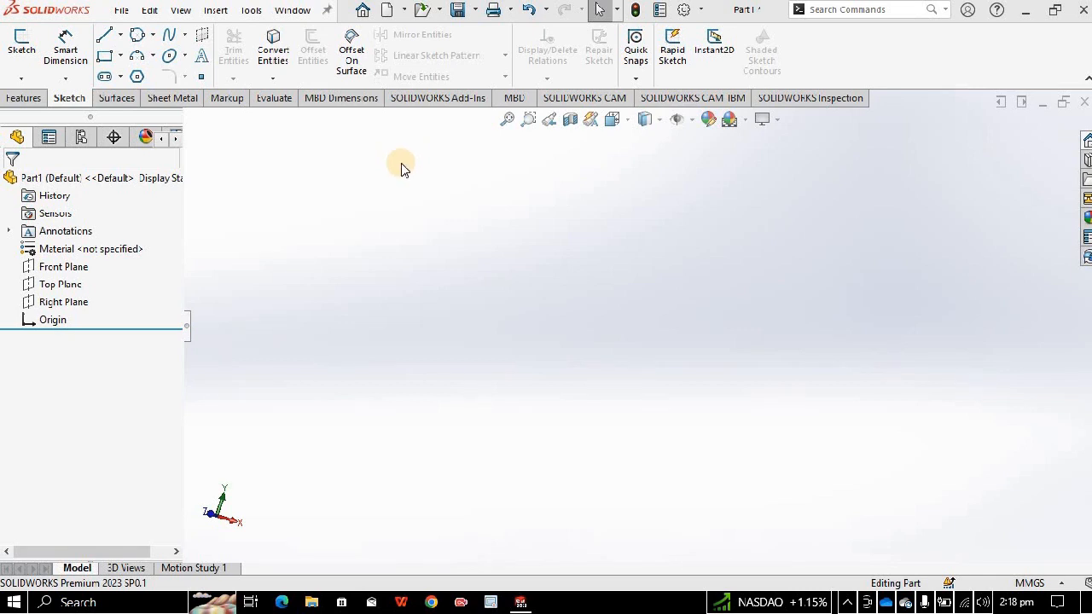
mouse_move(401, 172)
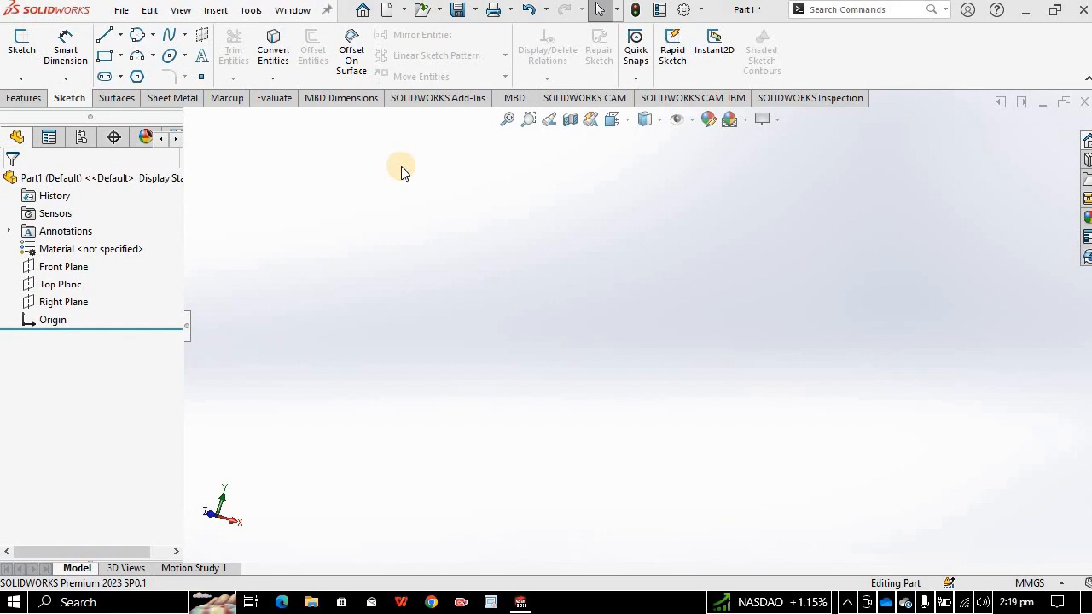
mouse_move(379, 231)
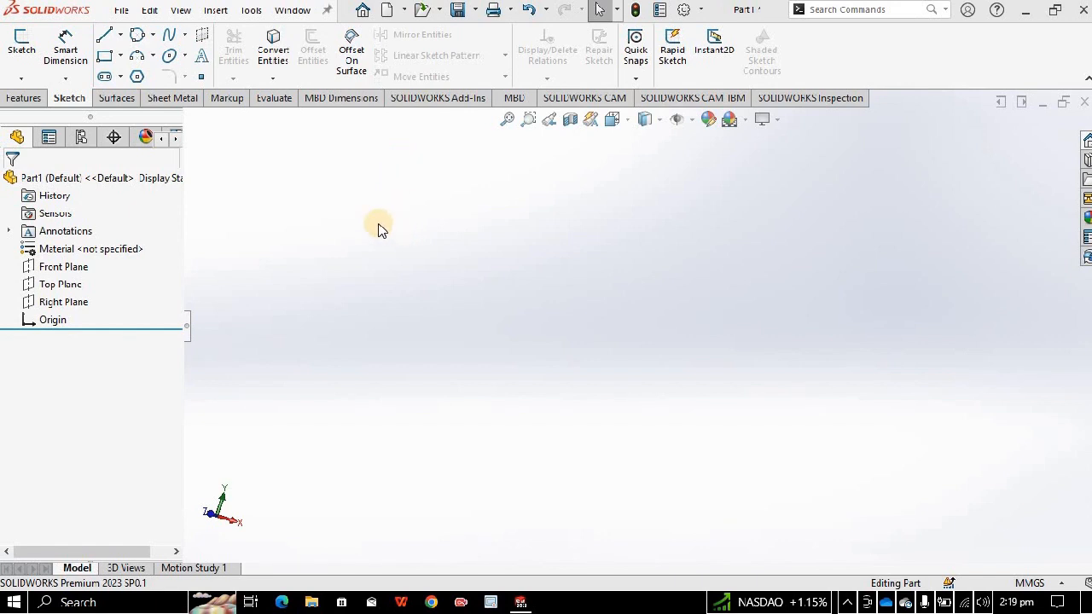
mouse_move(340, 190)
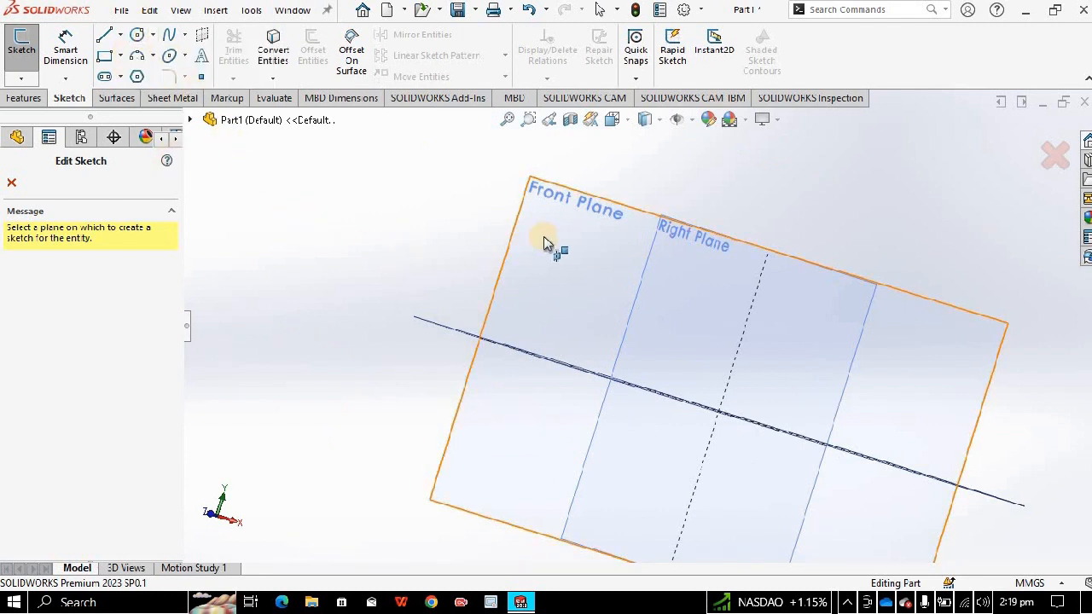
Step: Sketch a circle centred on the origin on the Front Plane with radius 10
left_click(544, 243)
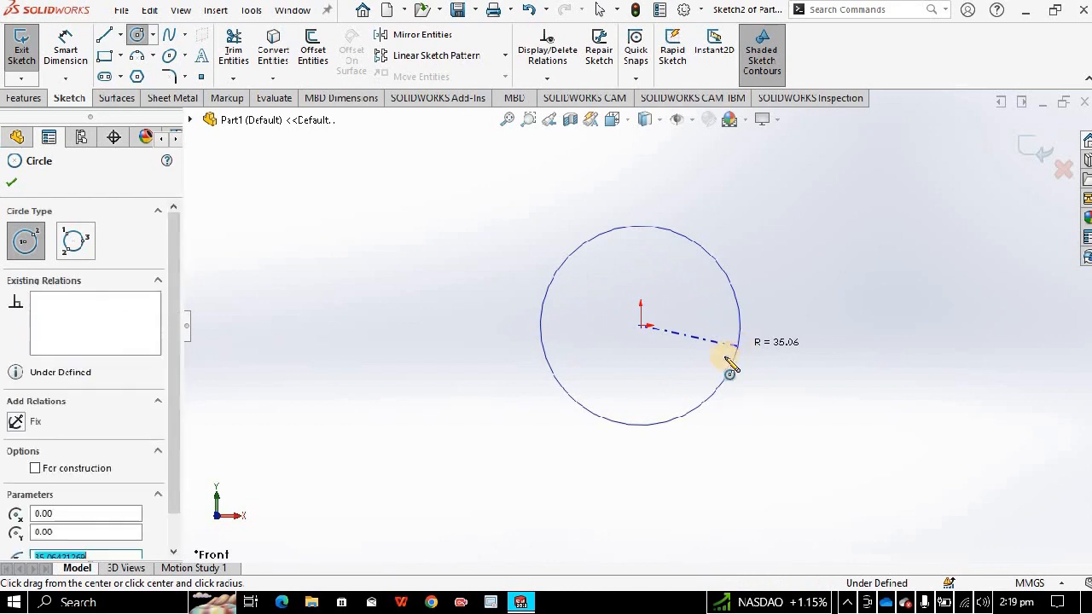
left_click(725, 354)
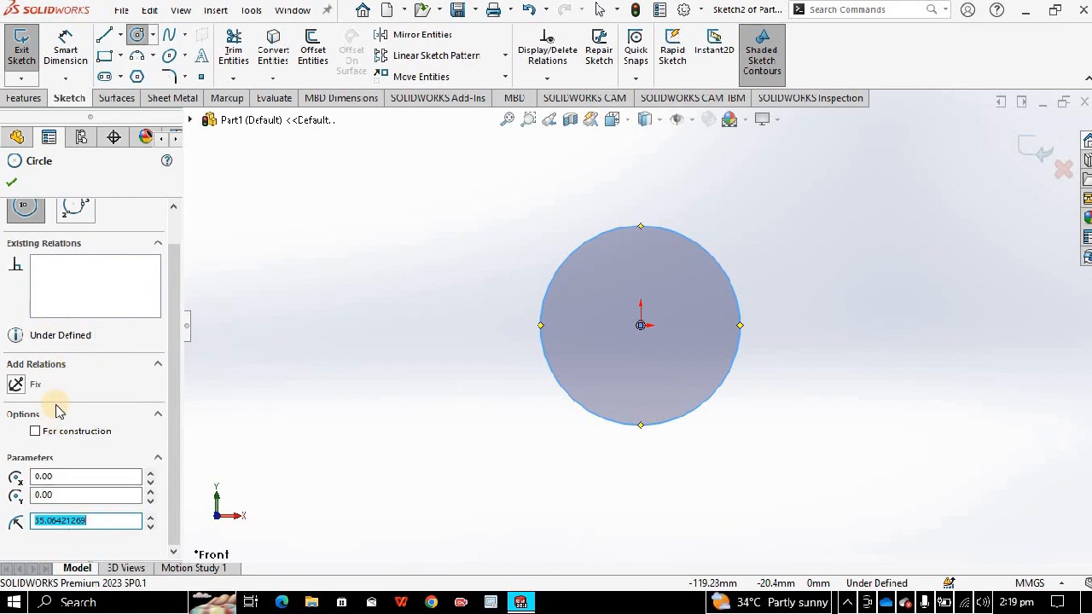
mouse_move(64, 454)
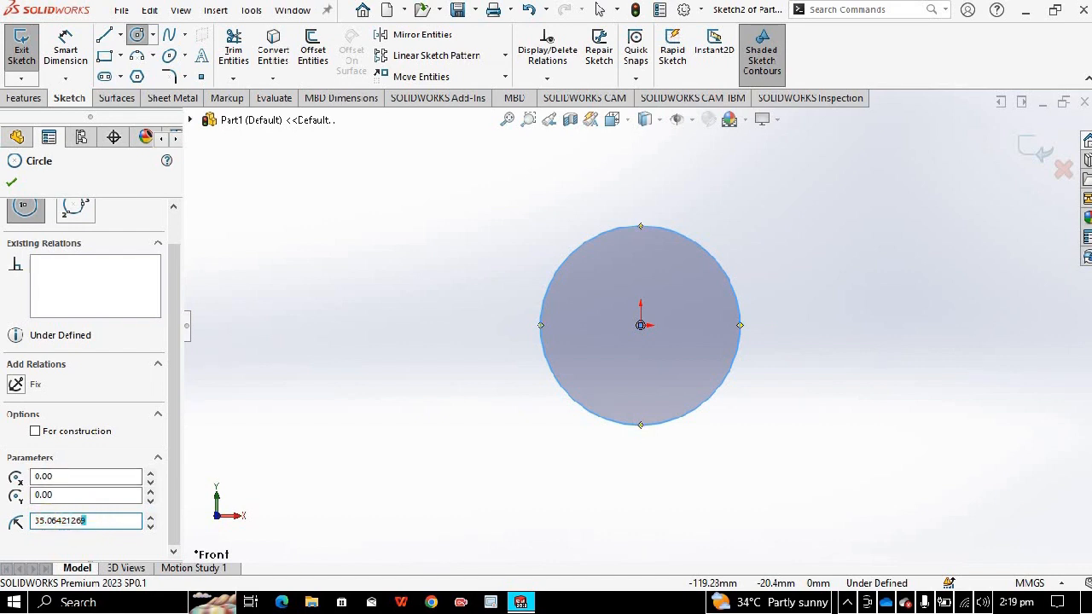
triple_click(81, 521)
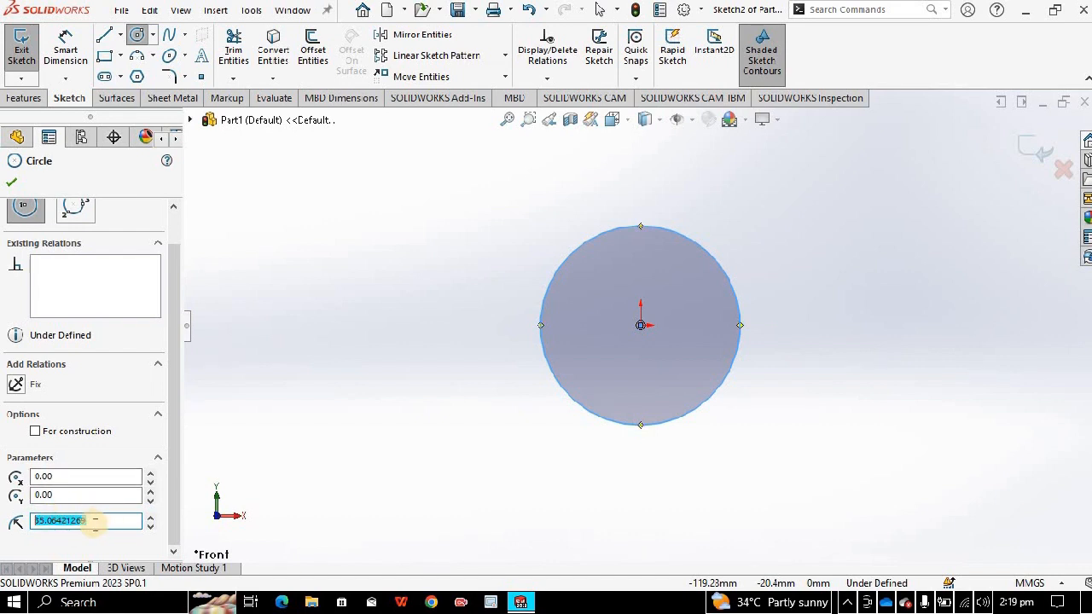
mouse_move(85, 520)
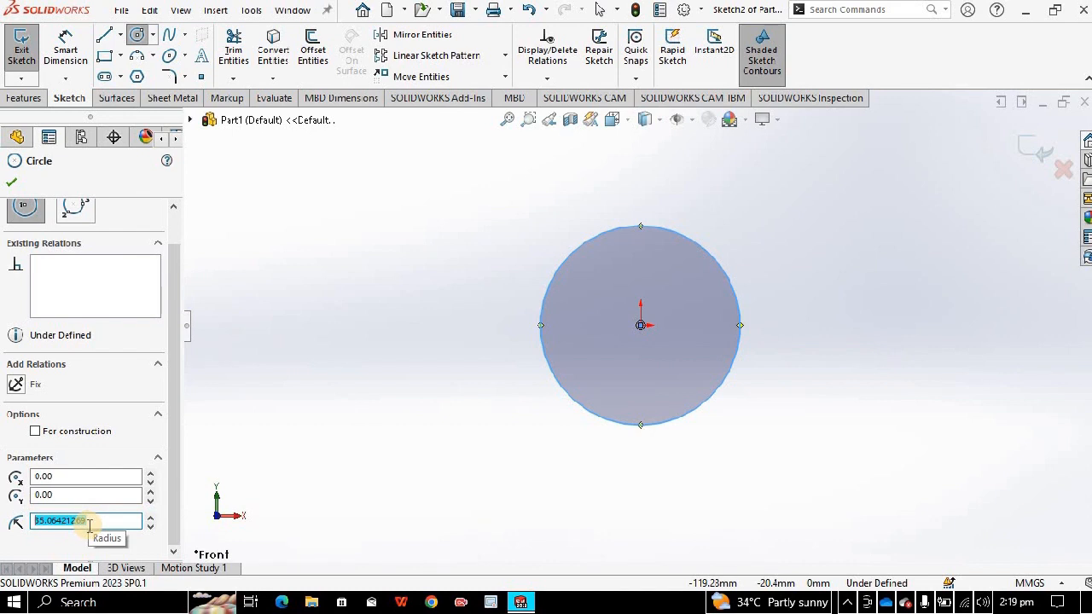
type("10")
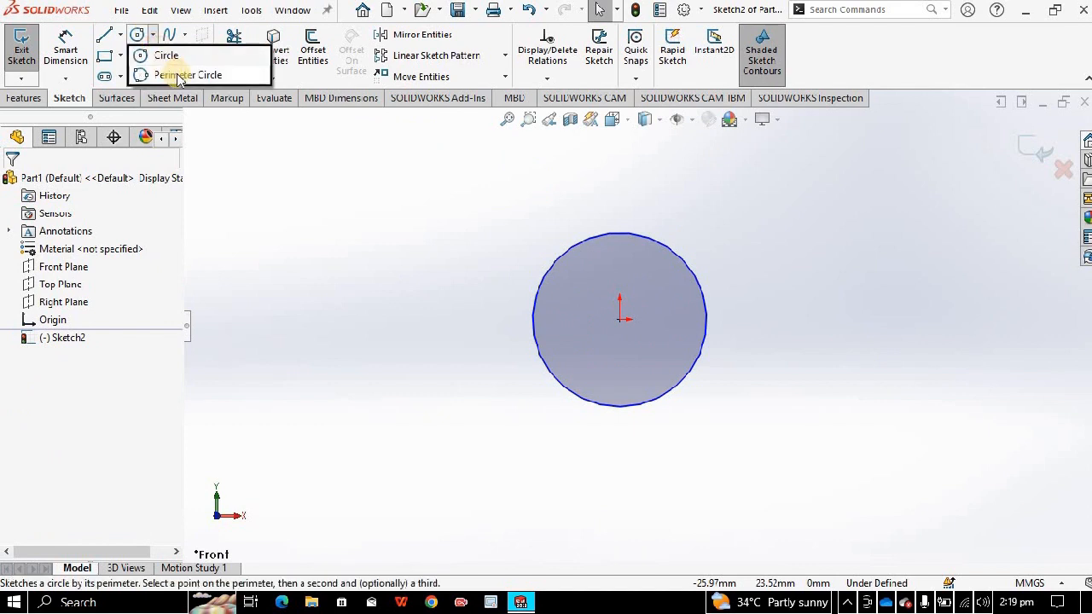
Step: Draw a perimeter circle left of the first circle and set its radius to 10.00
left_click(186, 75)
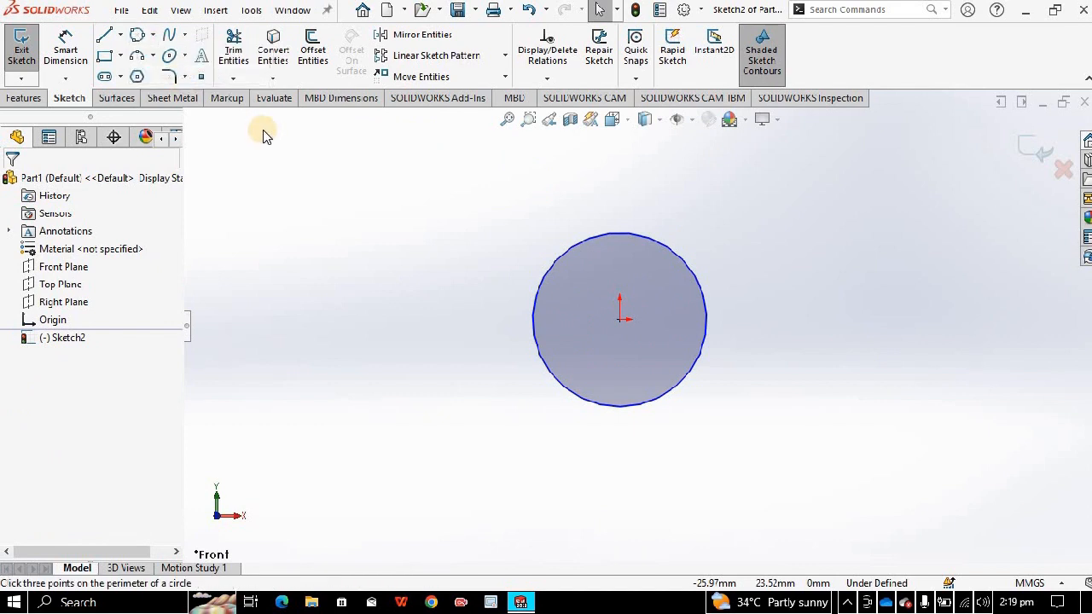
left_click(139, 34)
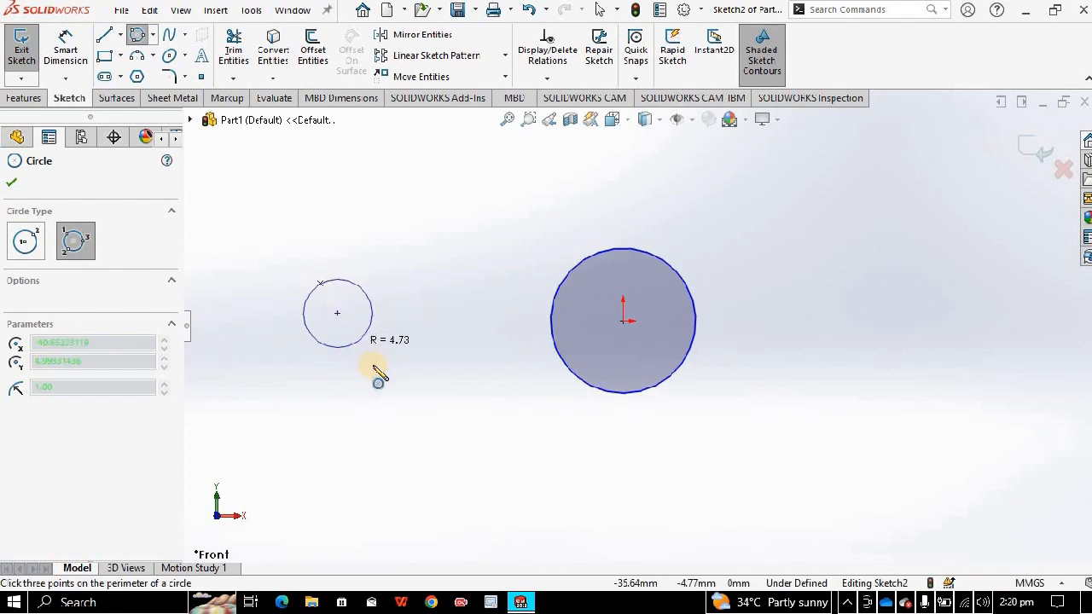
left_click_drag(377, 372, 381, 185)
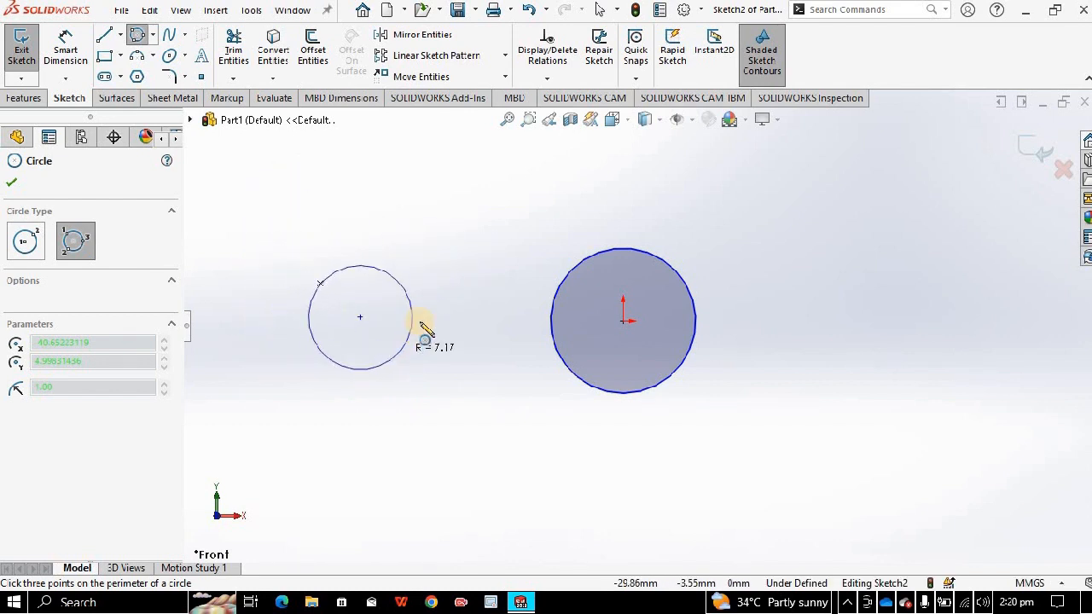
mouse_move(416, 358)
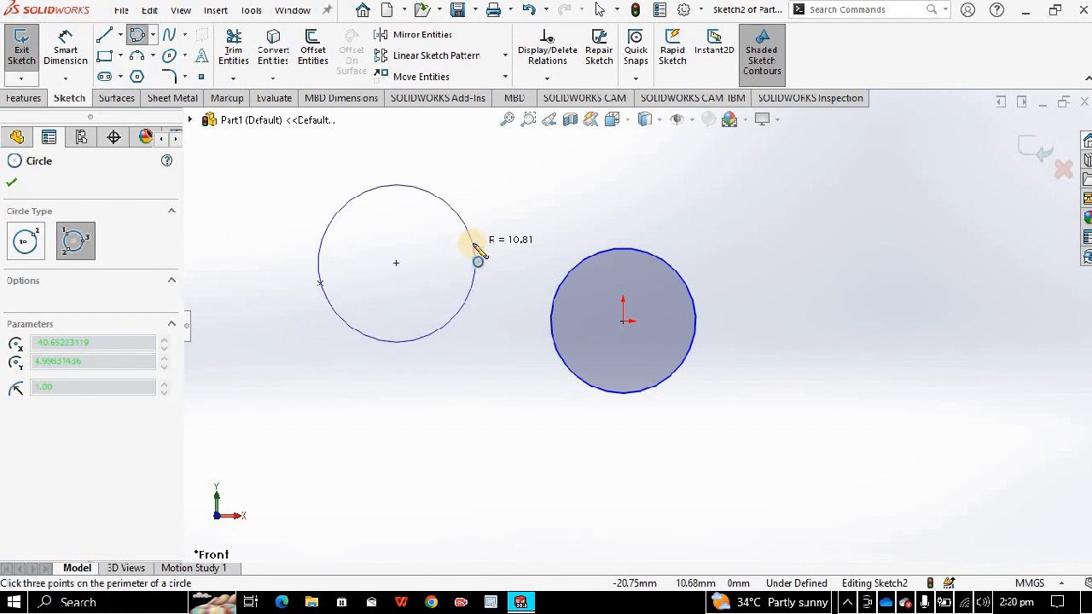
left_click_drag(478, 263, 439, 521)
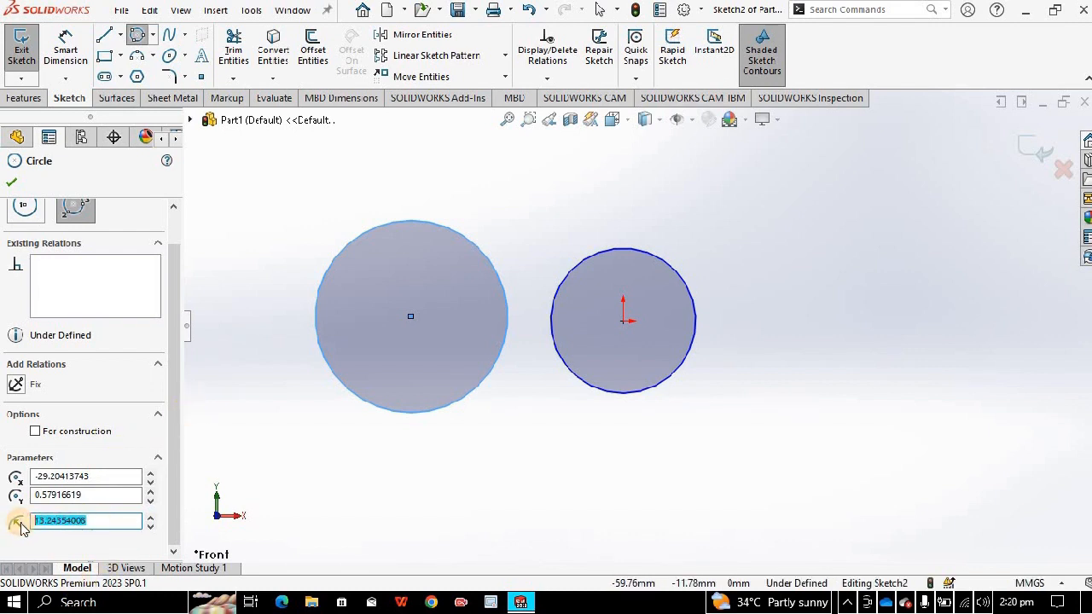
type("10.00")
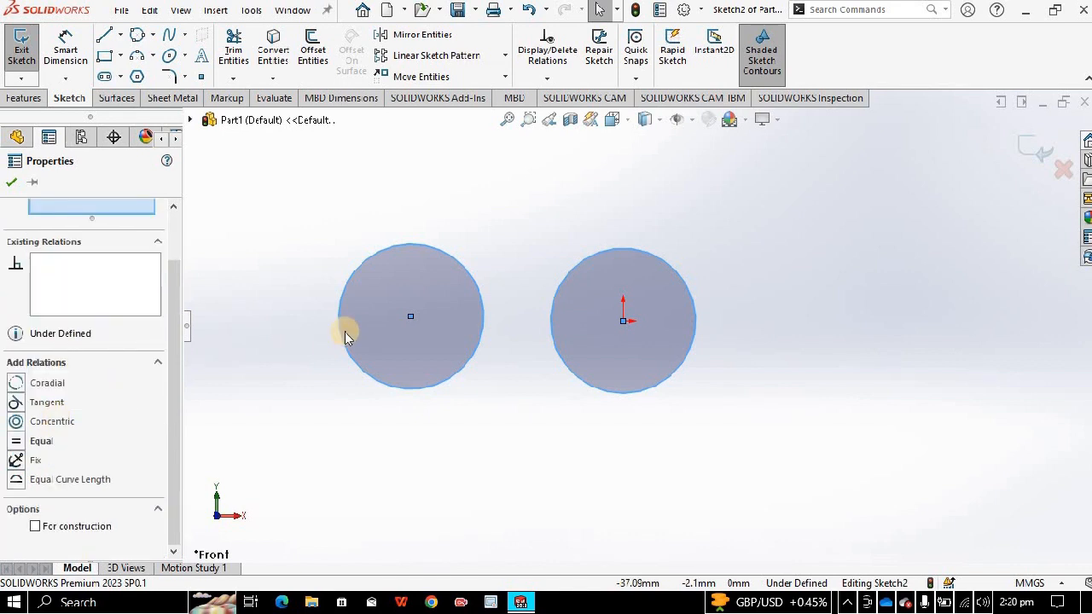
mouse_move(68, 440)
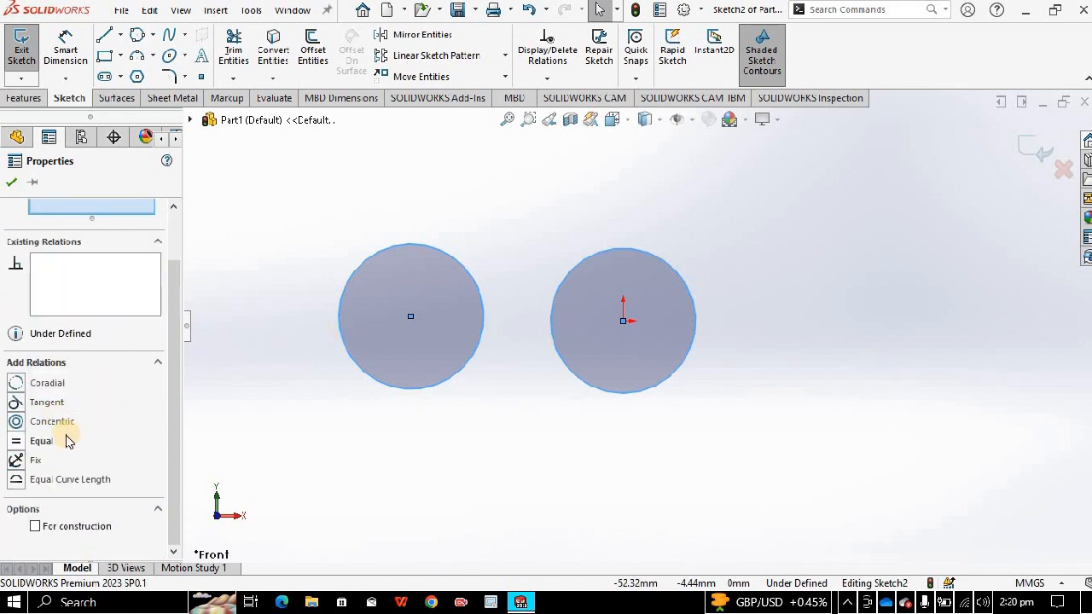
mouse_move(85, 386)
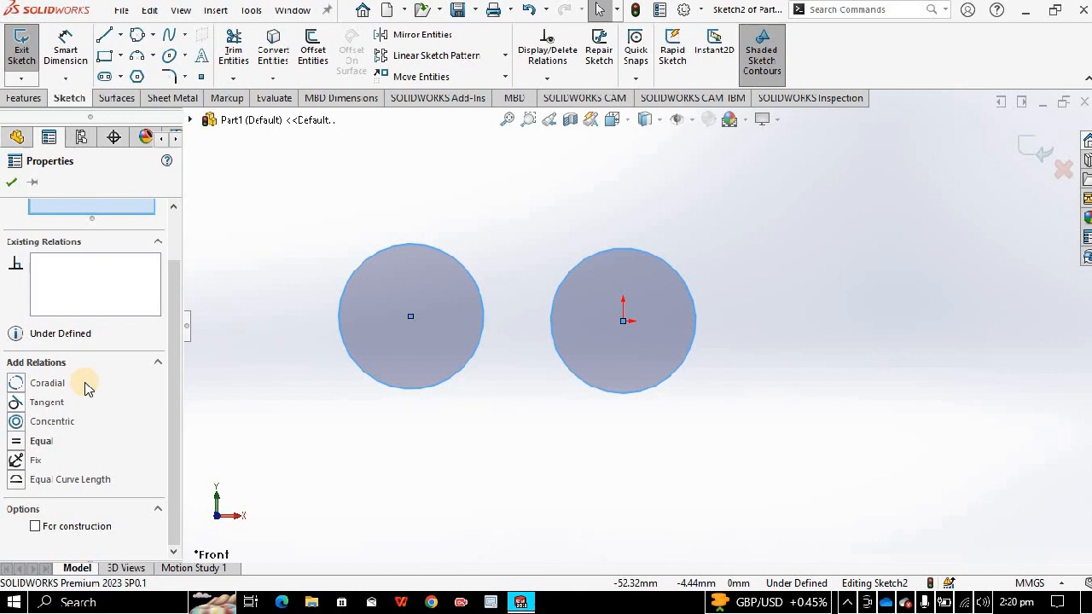
Step: Try a Coradial relation on the two circles, then make them Tangent
left_click(47, 383)
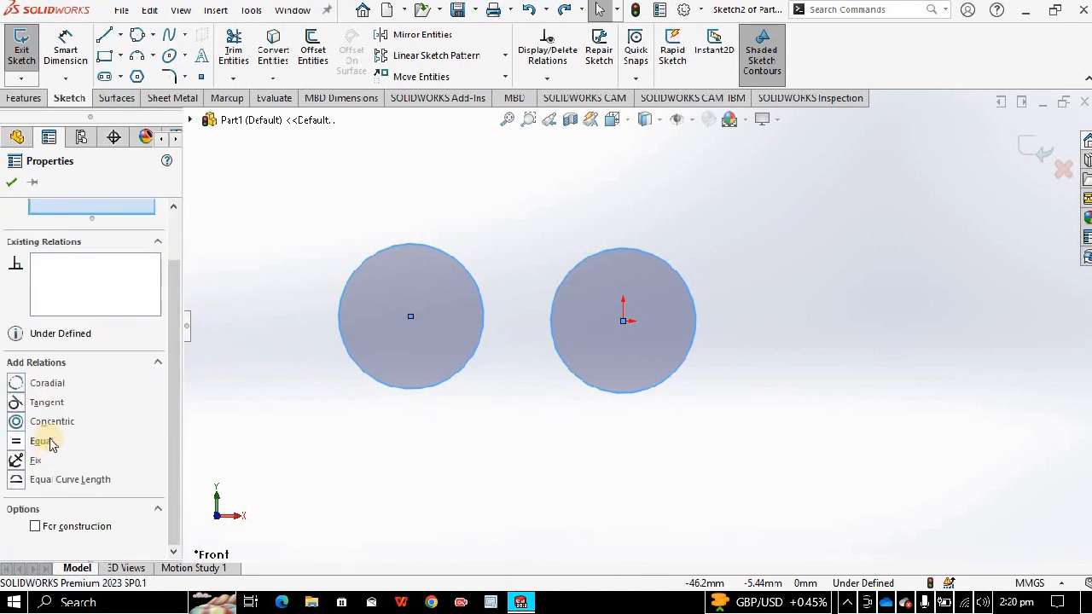
mouse_move(46, 402)
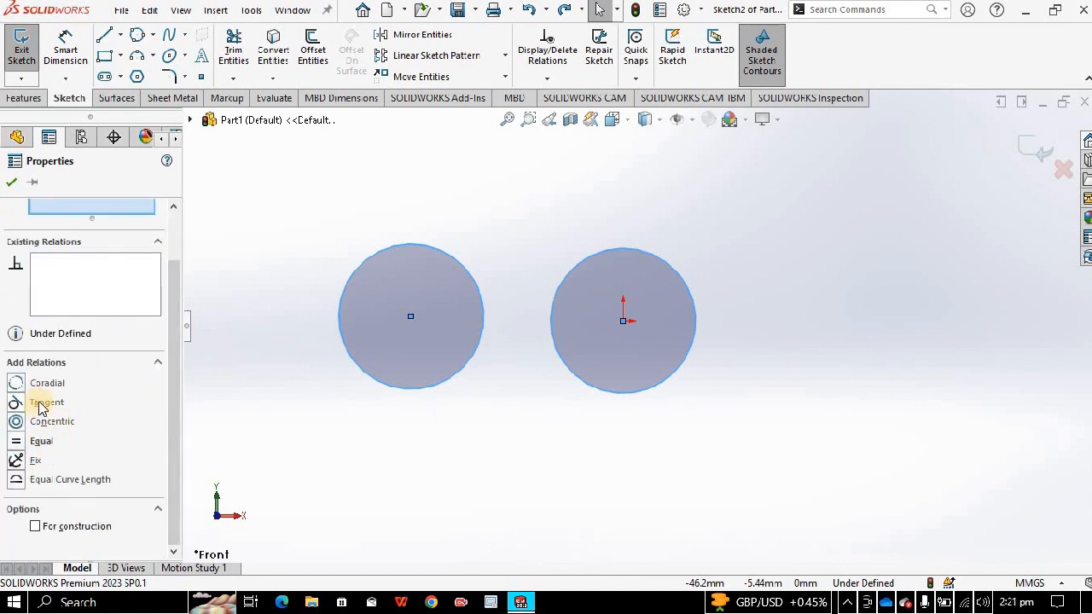
left_click(47, 402)
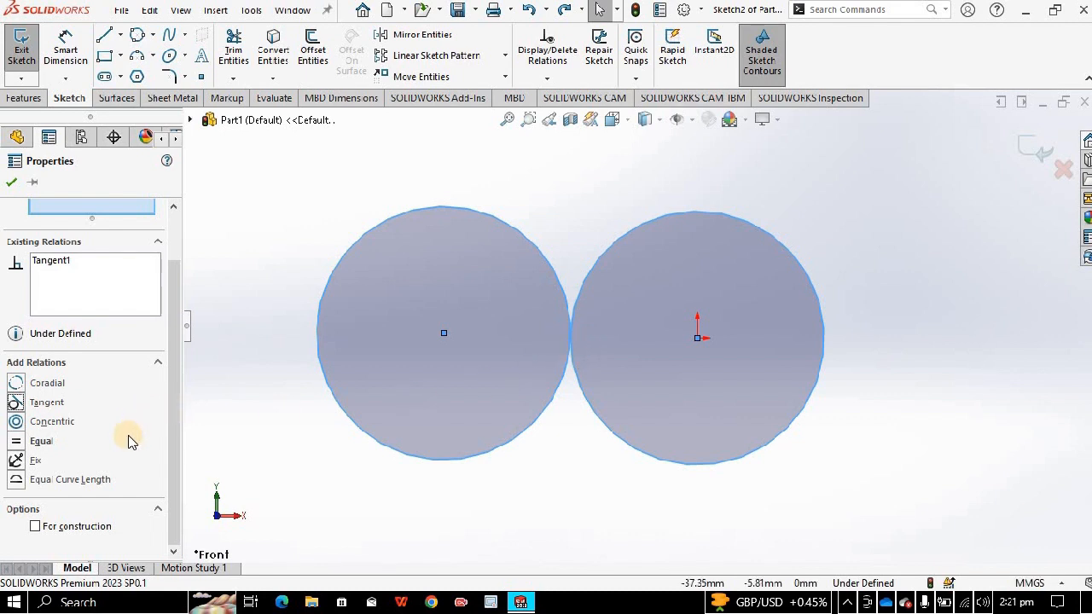
mouse_move(456, 380)
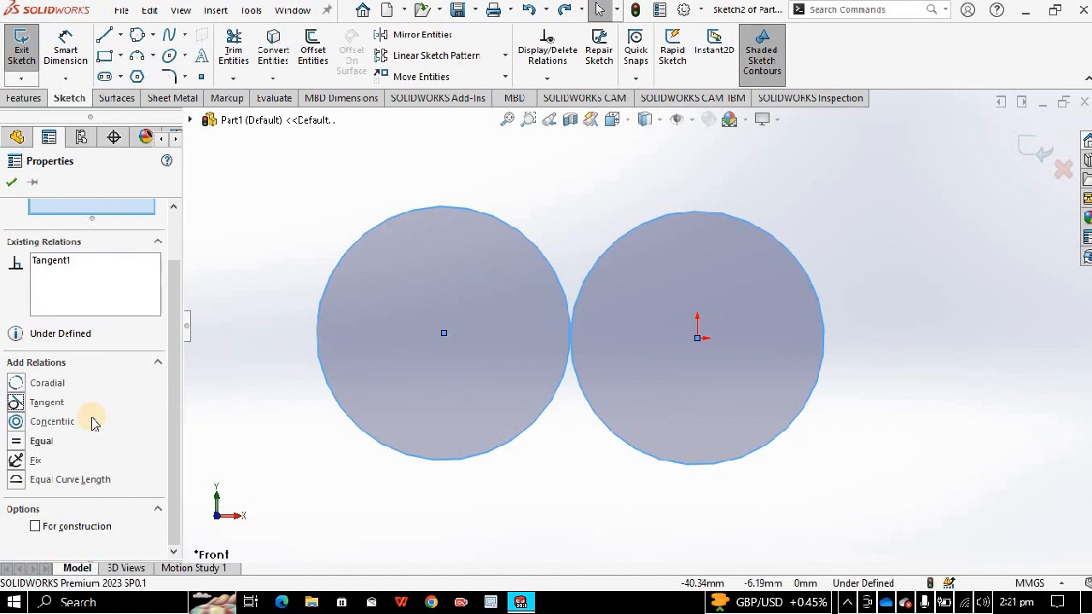
left_click(52, 421)
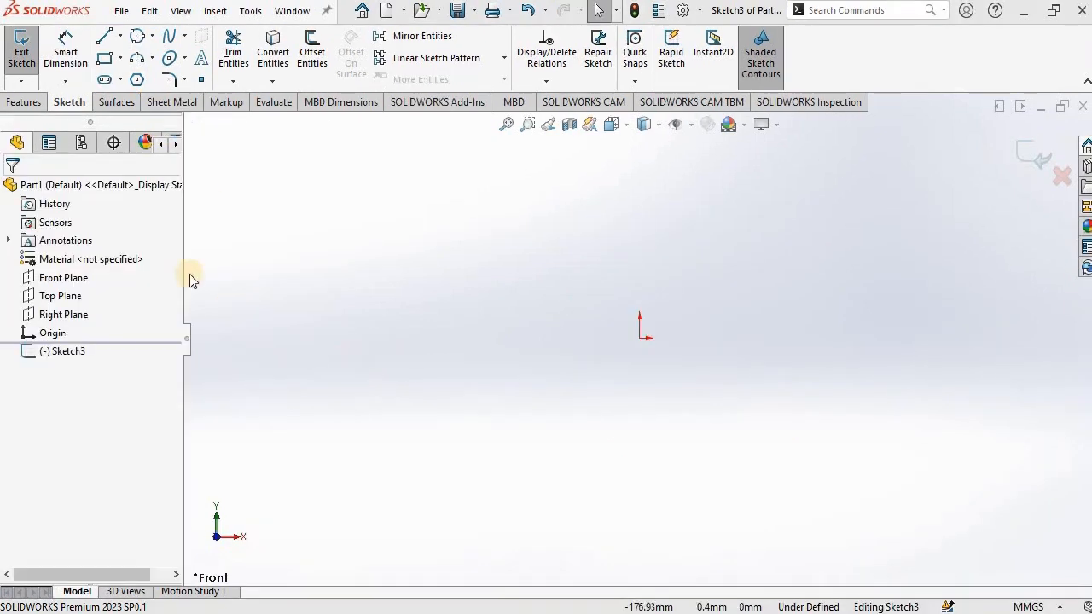
left_click(104, 58)
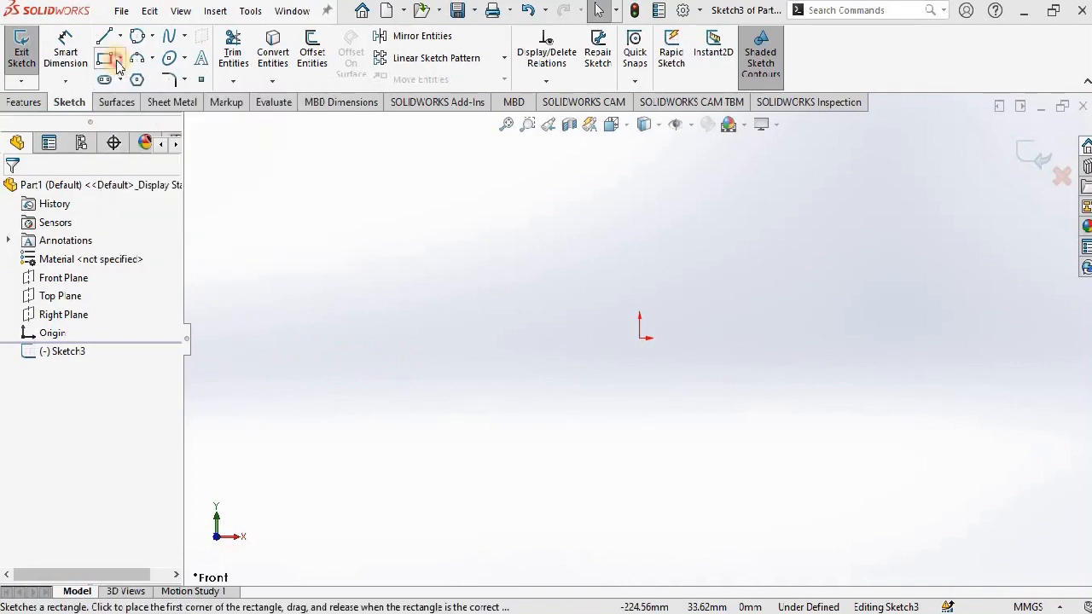
left_click(129, 58)
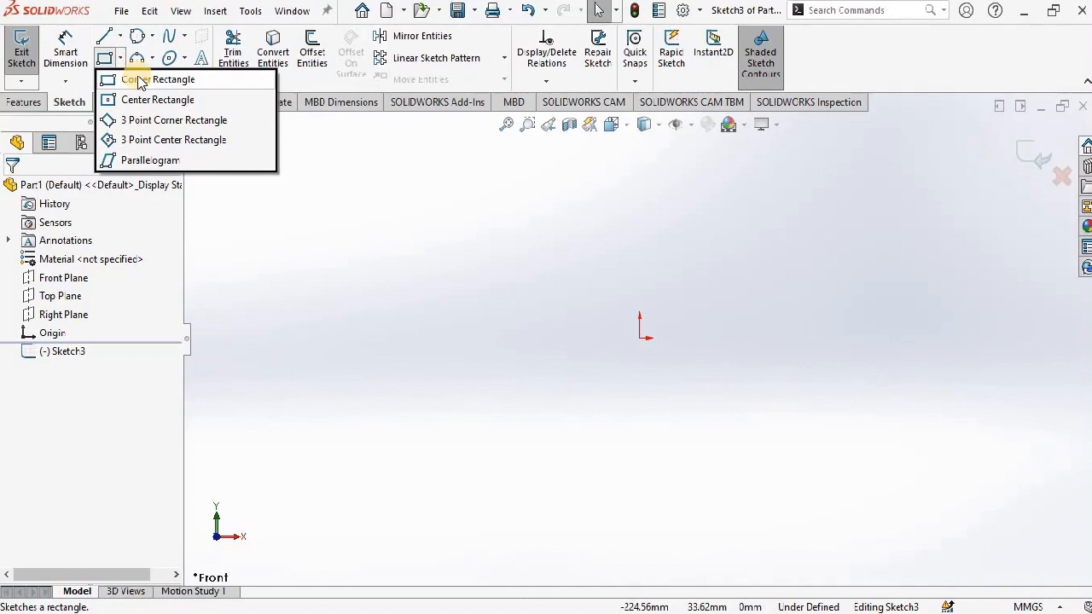
left_click(156, 79)
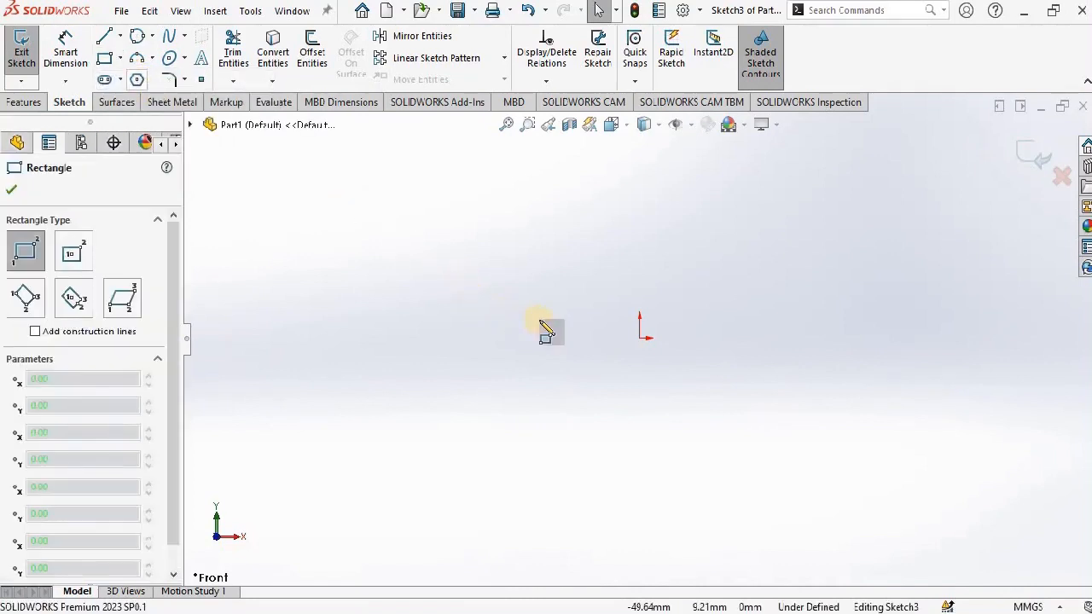
mouse_move(503, 299)
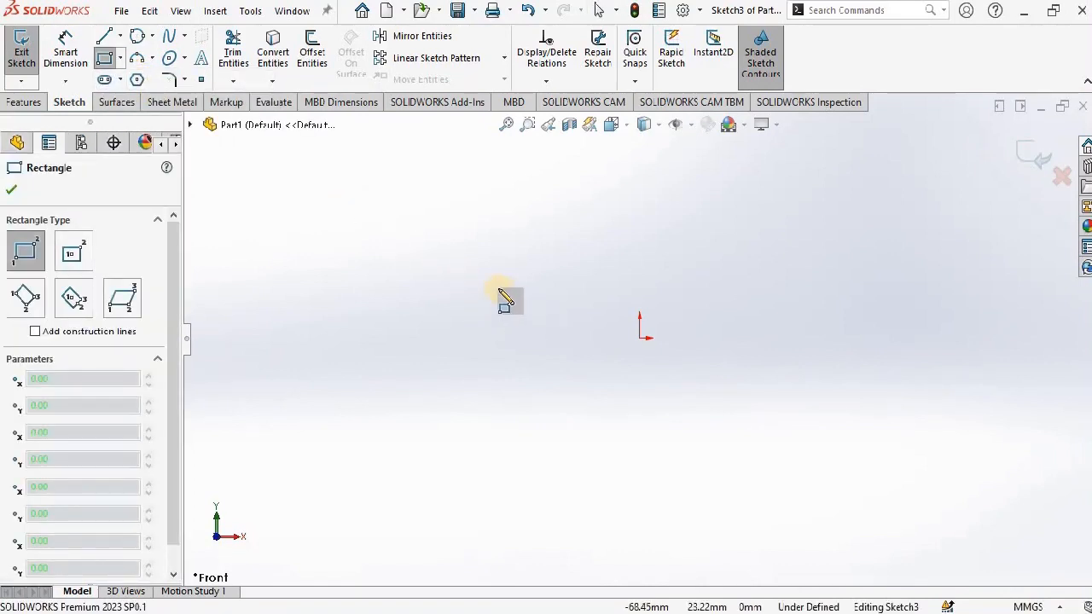
left_click_drag(498, 289, 734, 379)
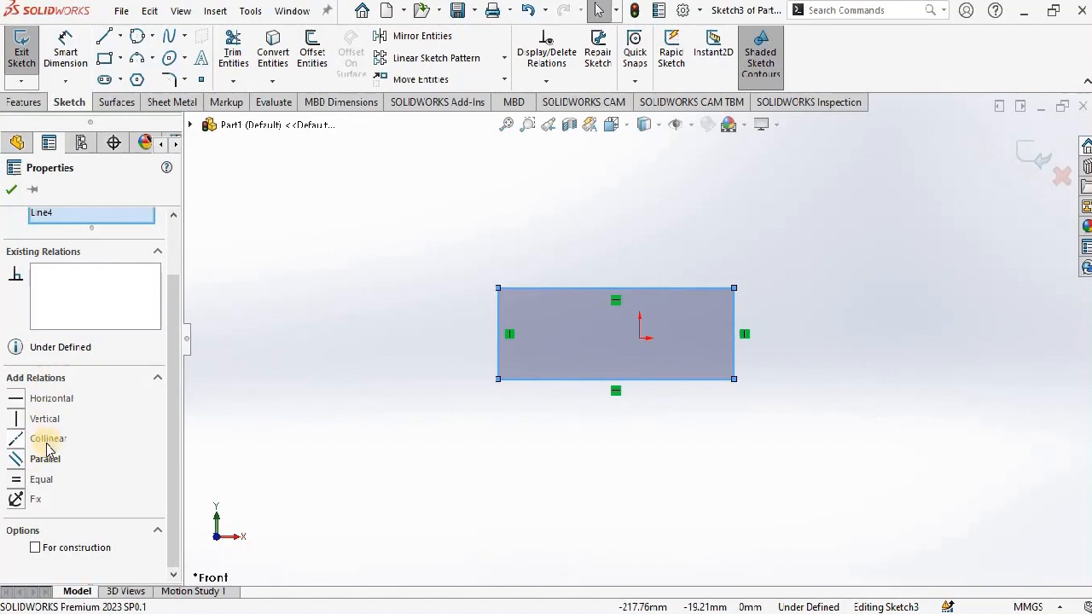
mouse_move(44, 459)
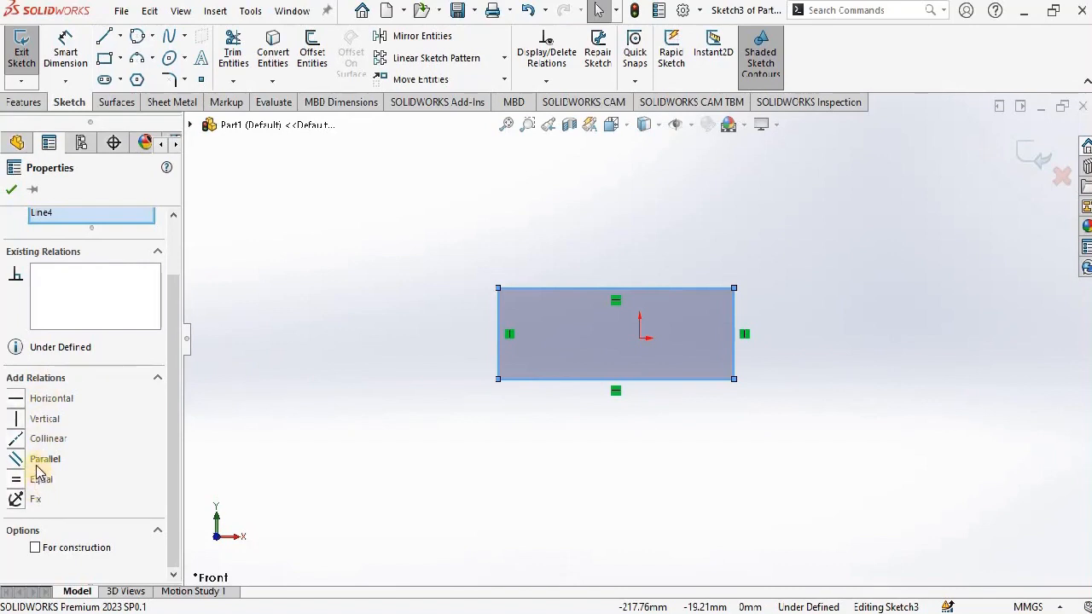
left_click(45, 459)
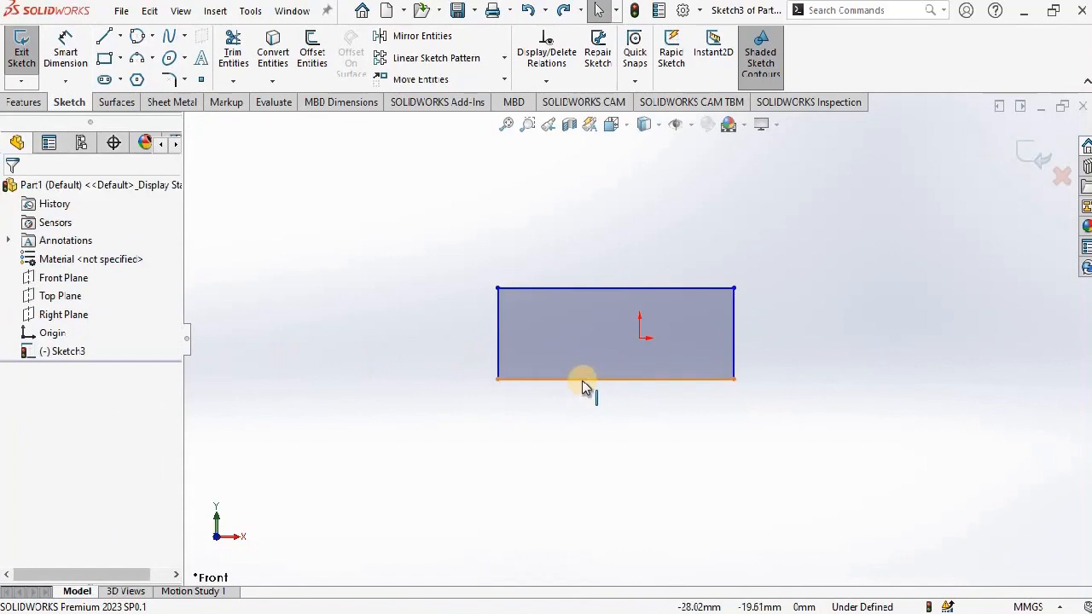
left_click(615, 377)
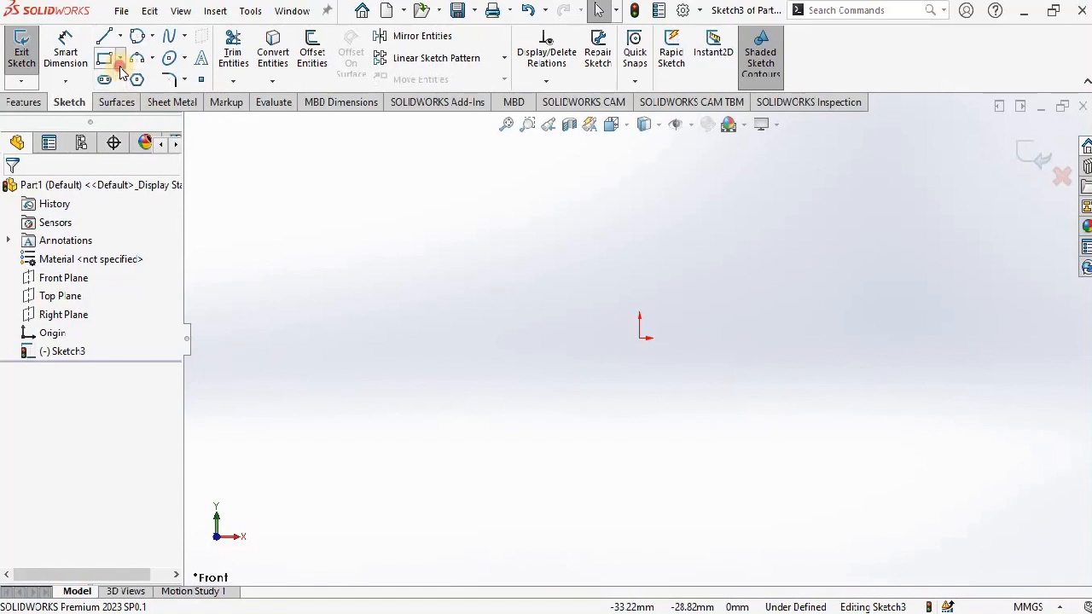
mouse_move(657, 347)
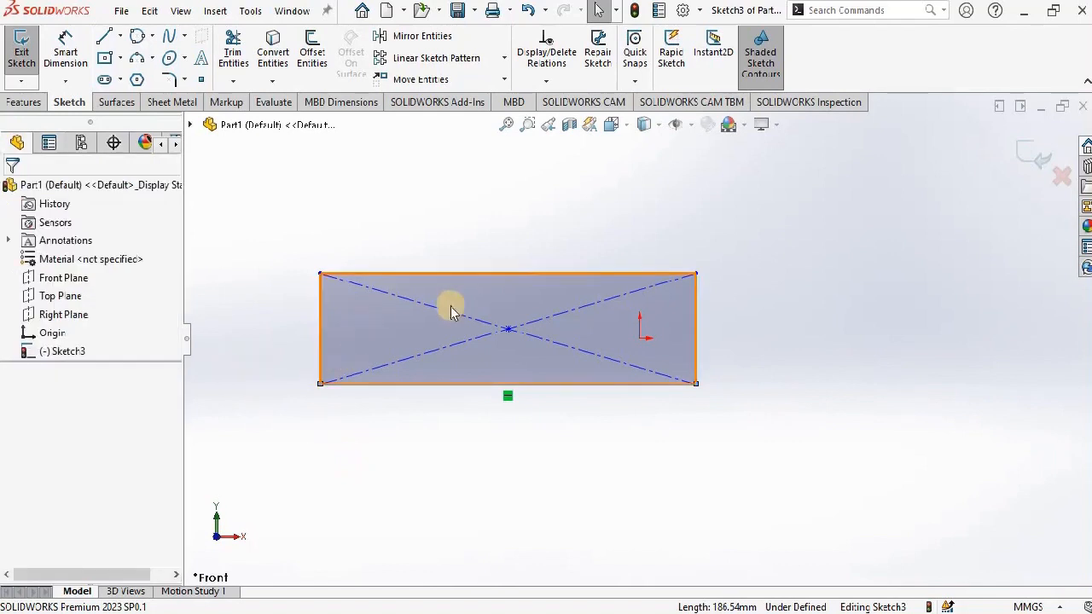
left_click(452, 307)
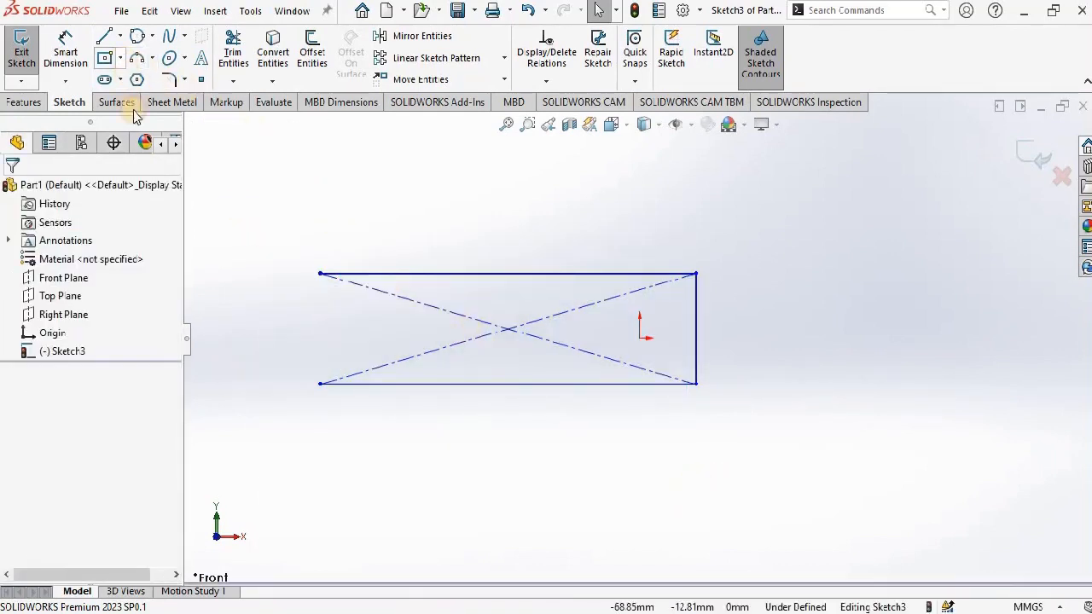
mouse_move(258, 259)
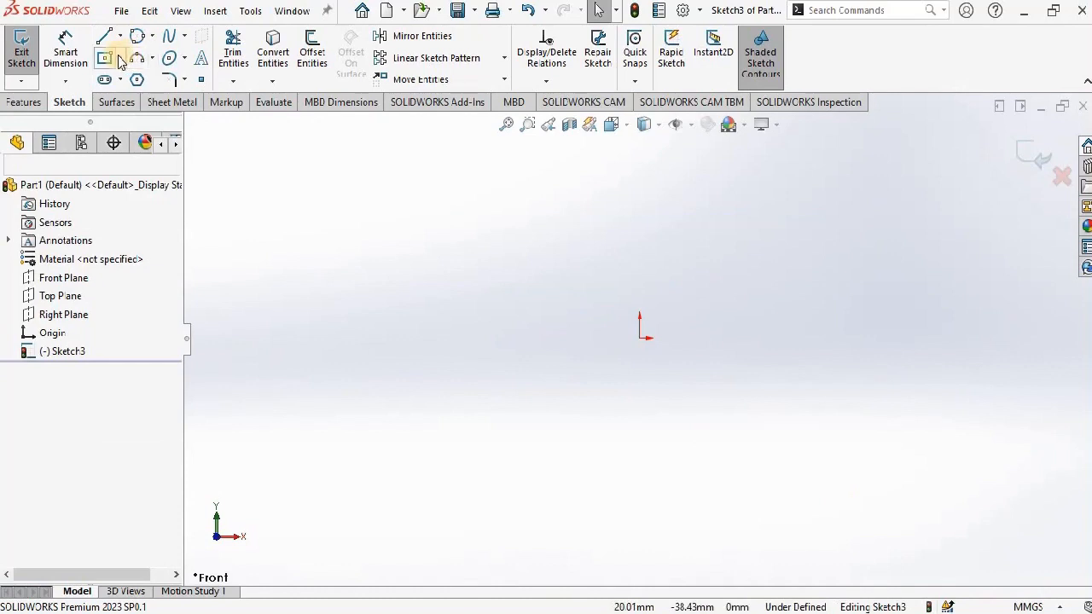
Step: Draw two angled edges of a 3 Point Corner Rectangle
left_click(128, 58)
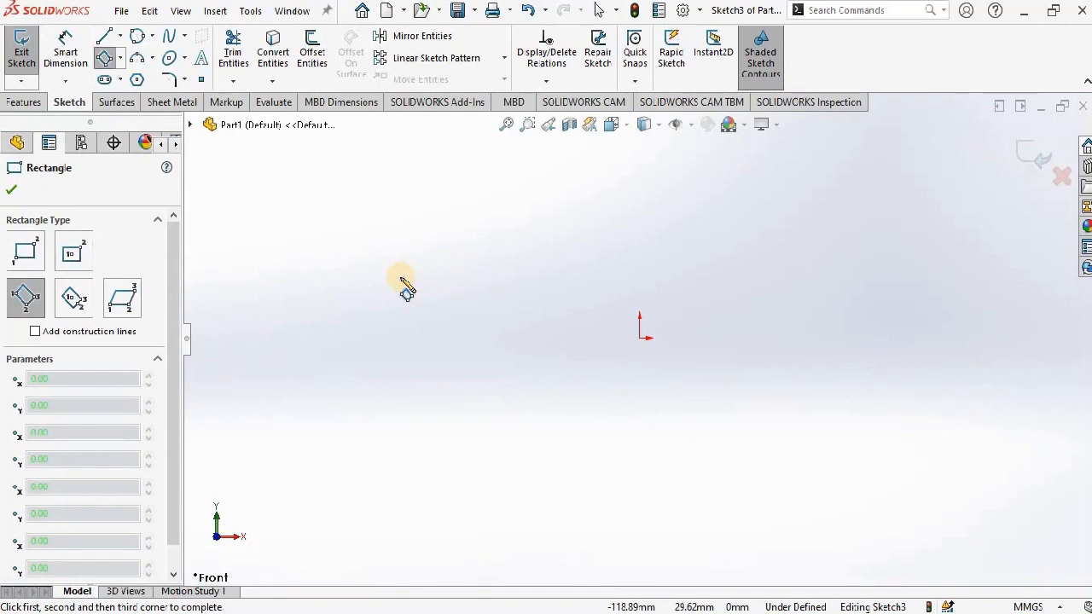
left_click(401, 285)
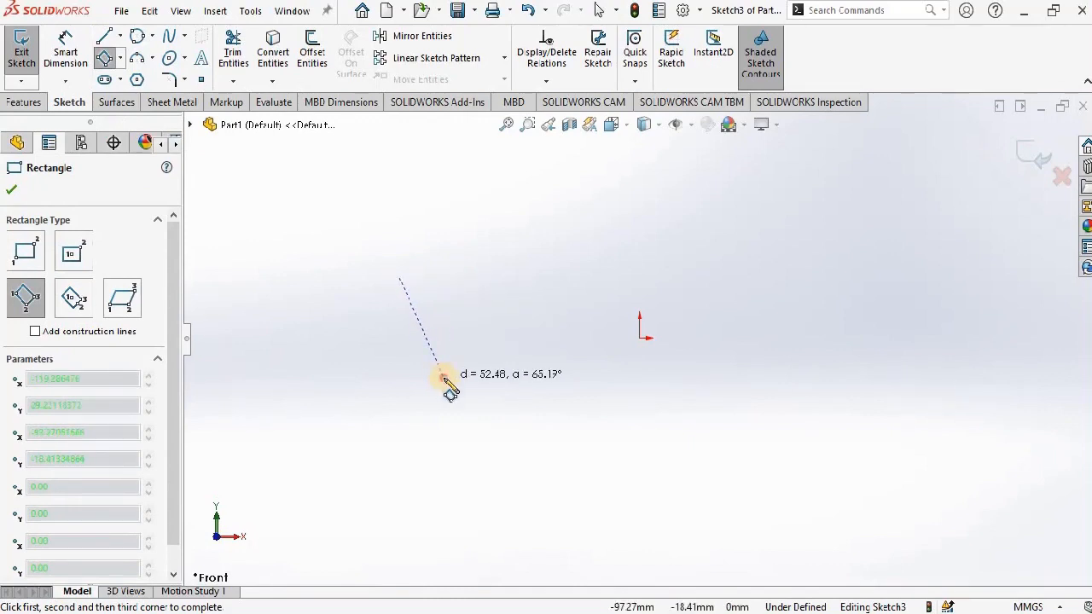
left_click_drag(447, 379, 640, 286)
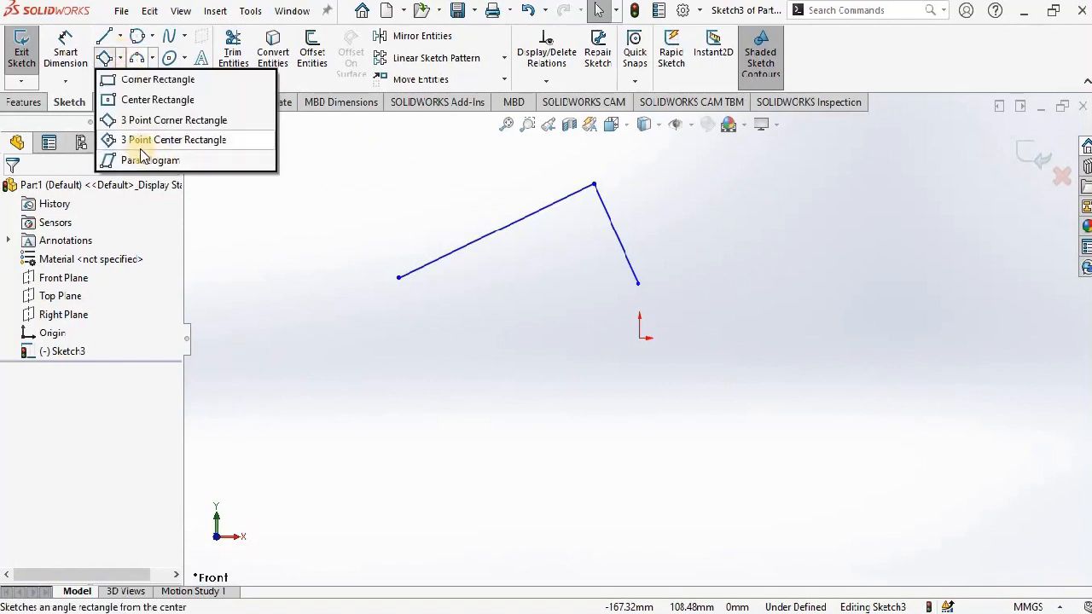
mouse_move(174, 119)
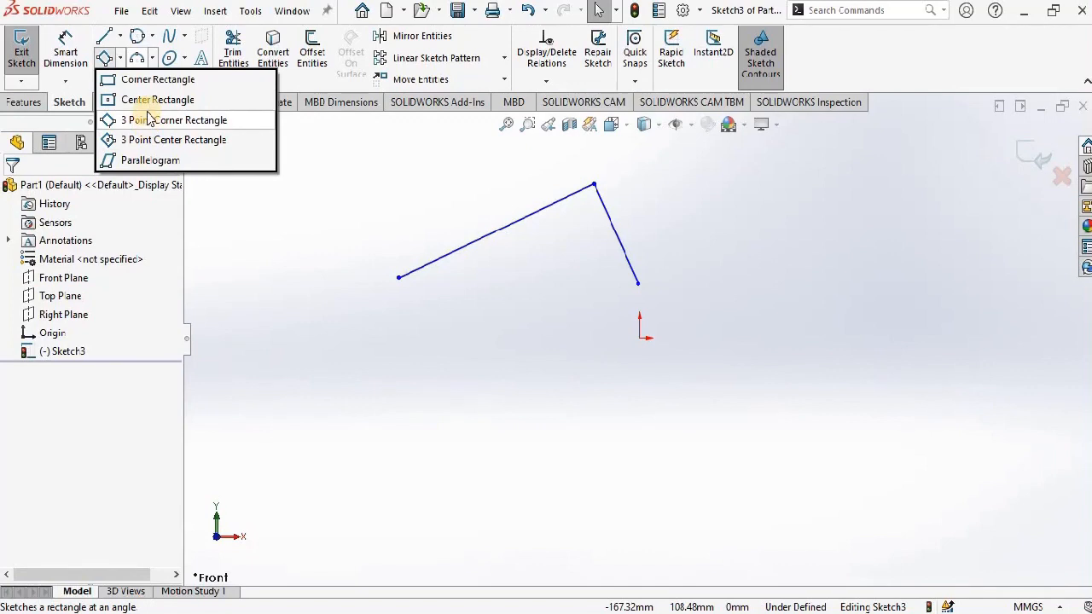
mouse_move(150, 160)
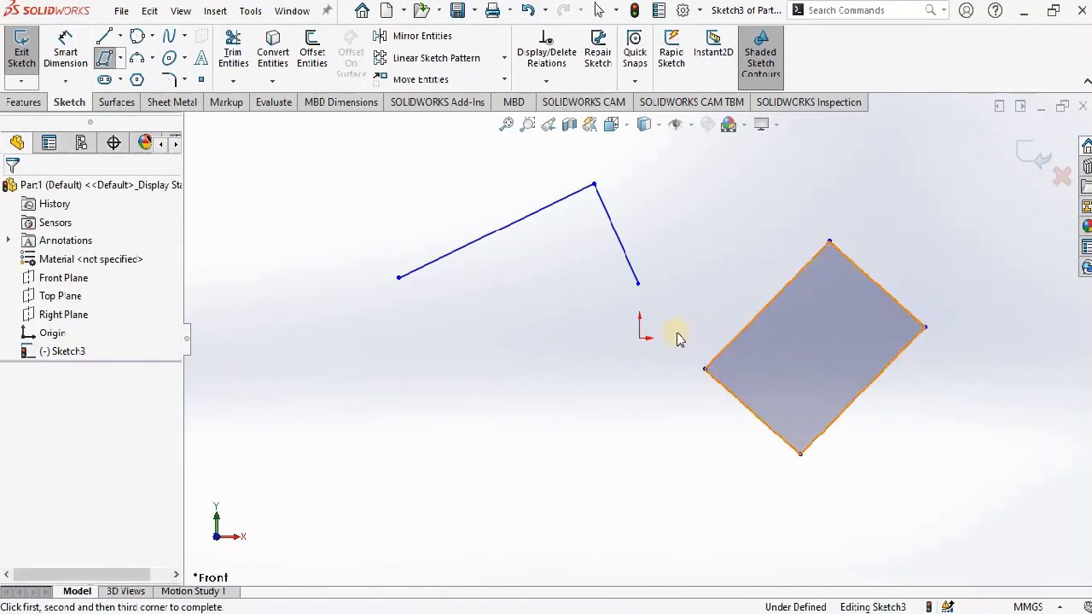
Step: Show the Rectangle type list, including Parallelogram
left_click(132, 58)
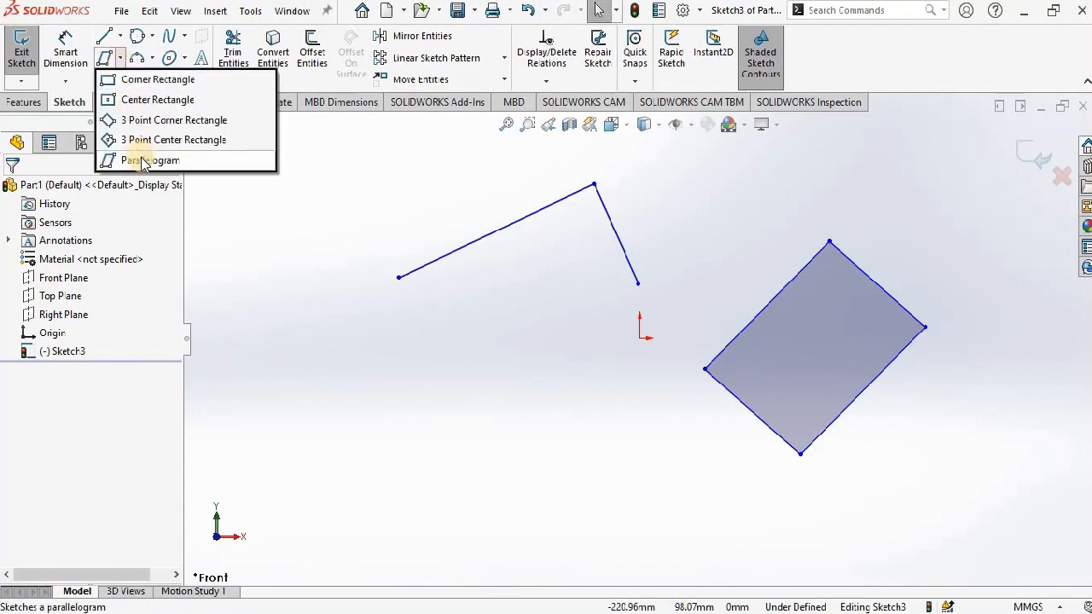
mouse_move(185, 203)
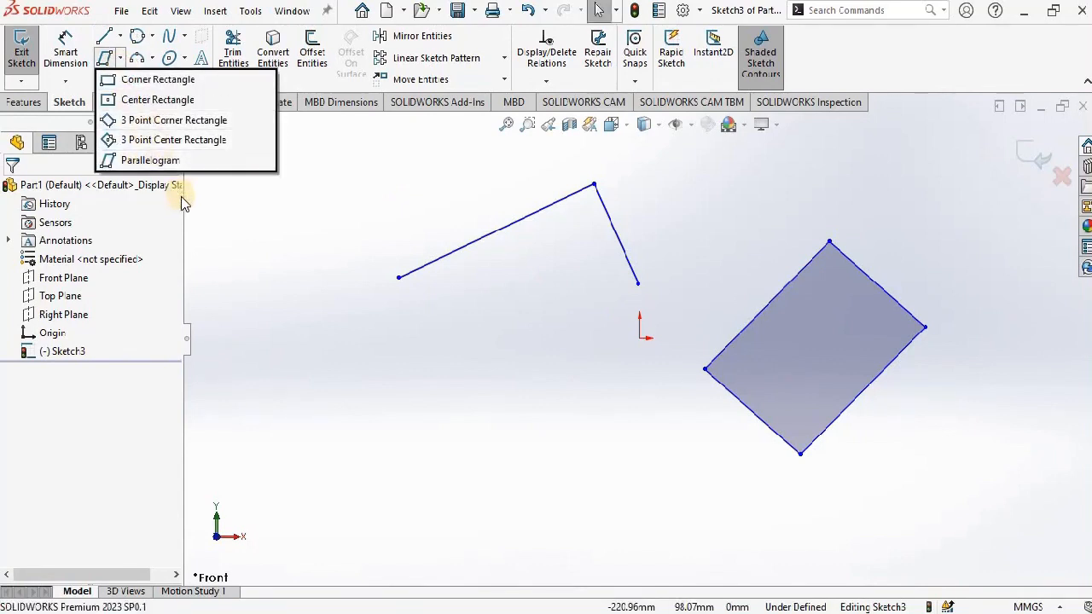
mouse_move(187, 139)
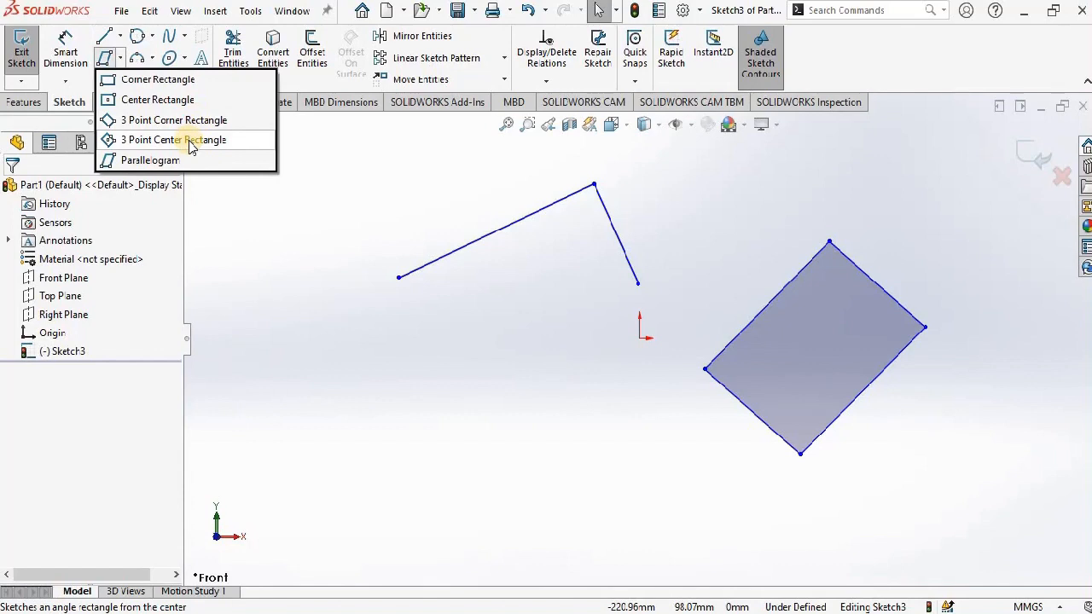
mouse_move(150, 160)
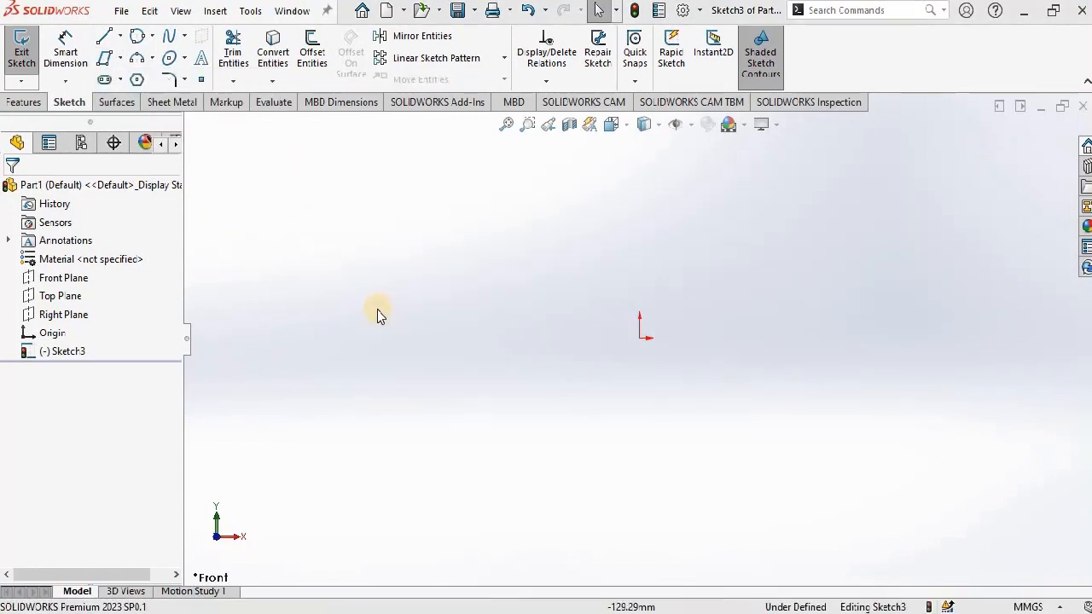
mouse_move(200, 179)
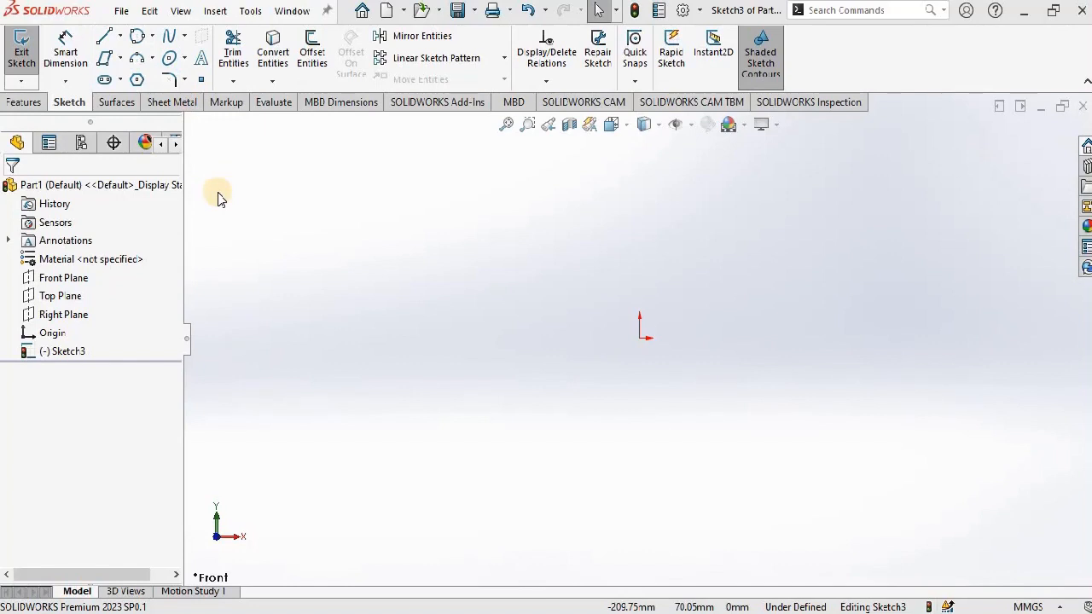
mouse_move(243, 140)
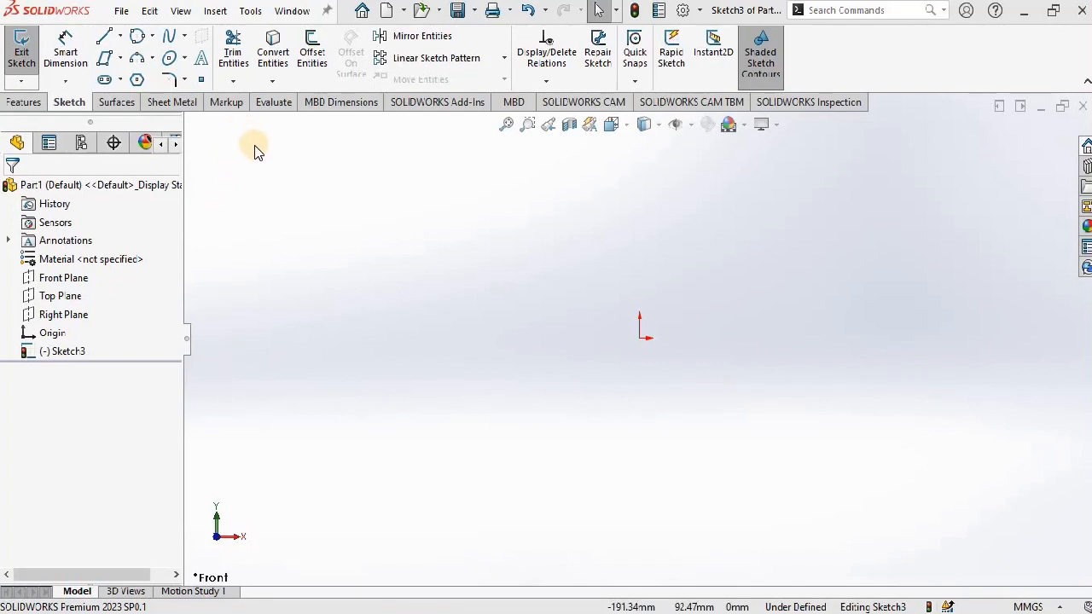
mouse_move(23, 103)
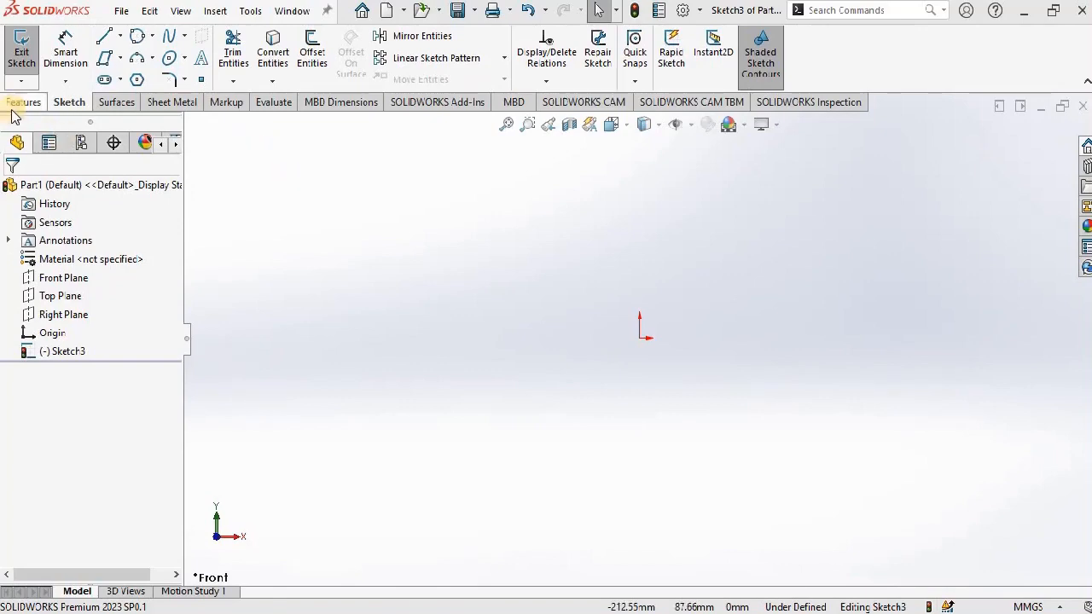